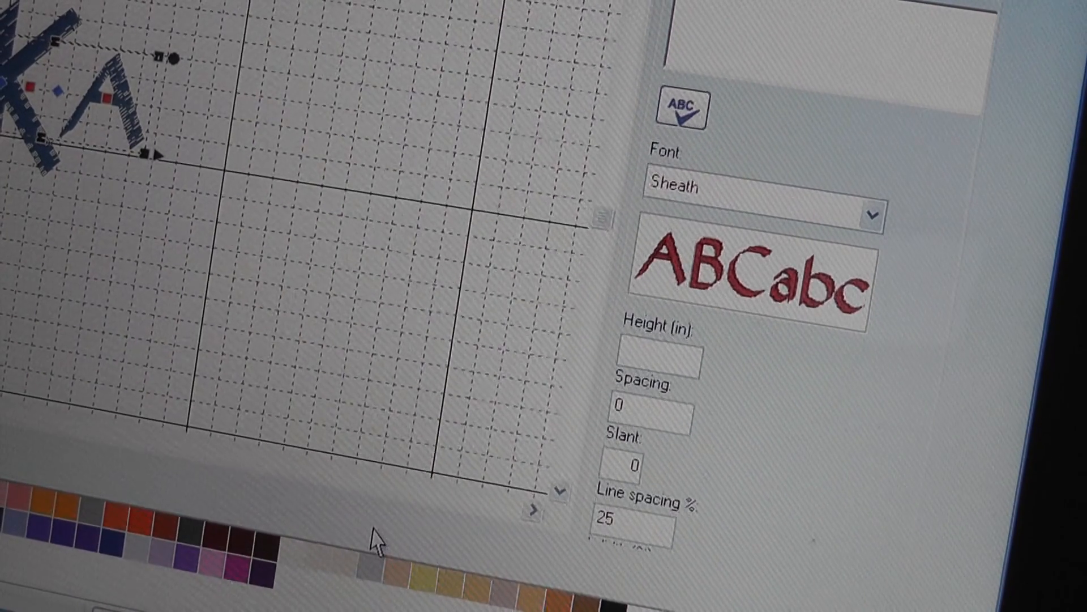
Set the JKA lettering height to 2 inches in the Text properties.
text(2.00)
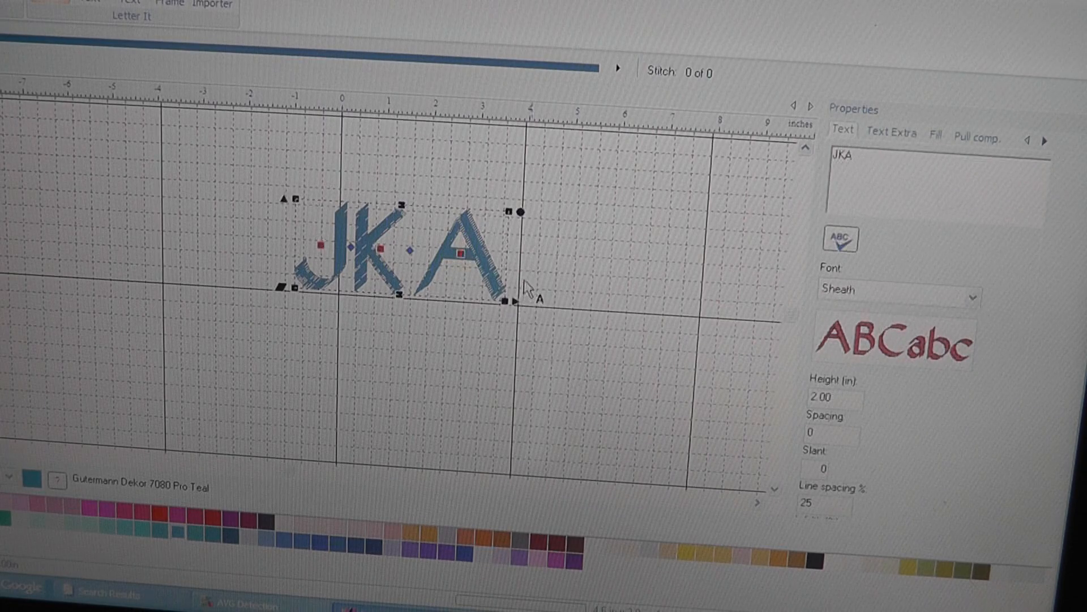
Reselect the JKA lettering for individual letter editing.
click(624, 381)
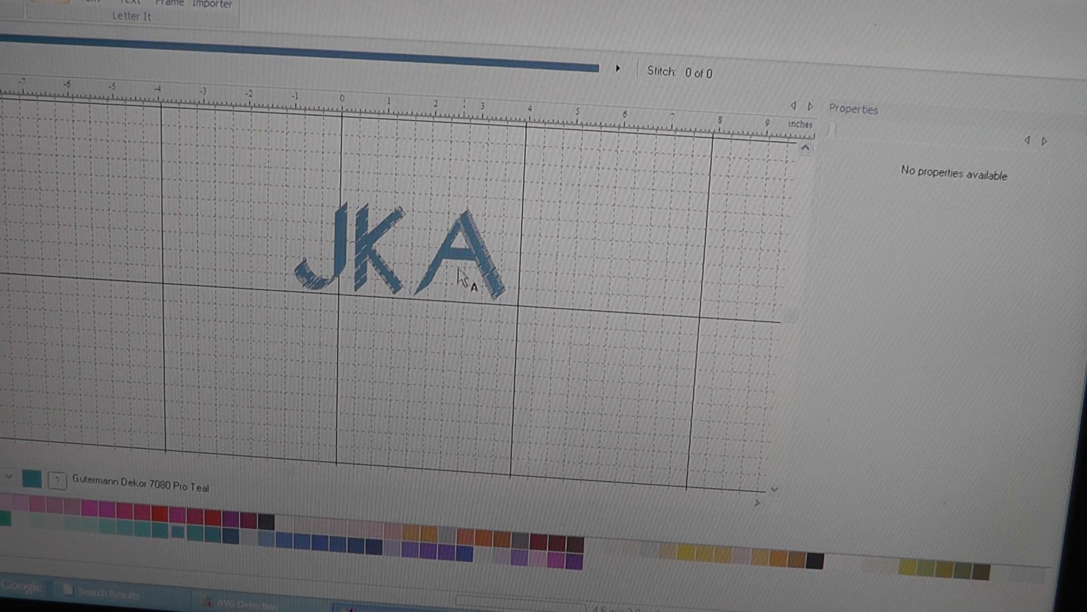
click(451, 274)
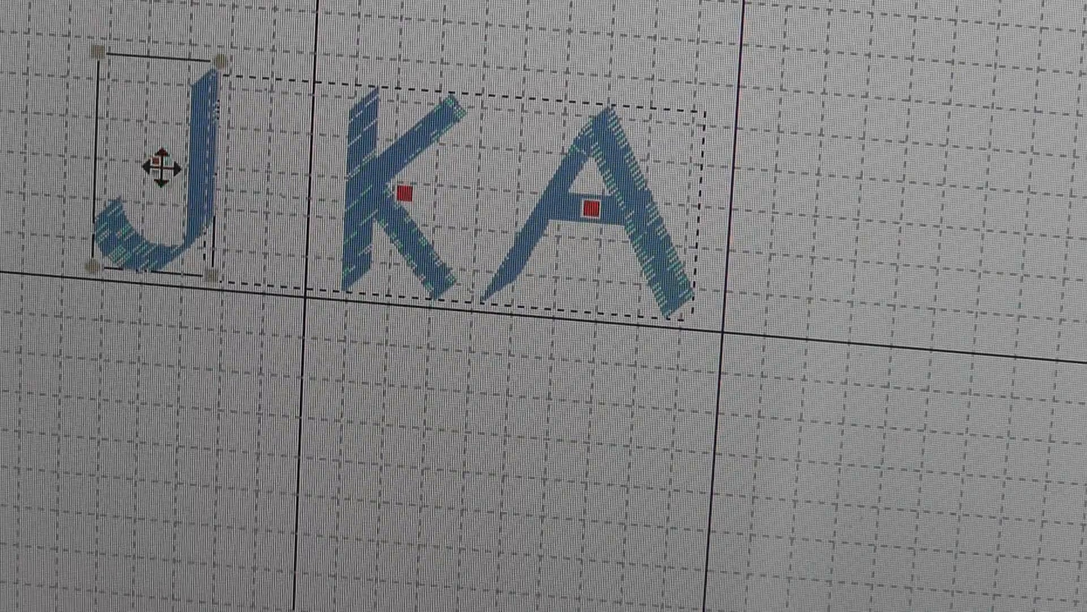
Scale the centre K up well beyond the J and A.
drag(163, 163, 235, 180)
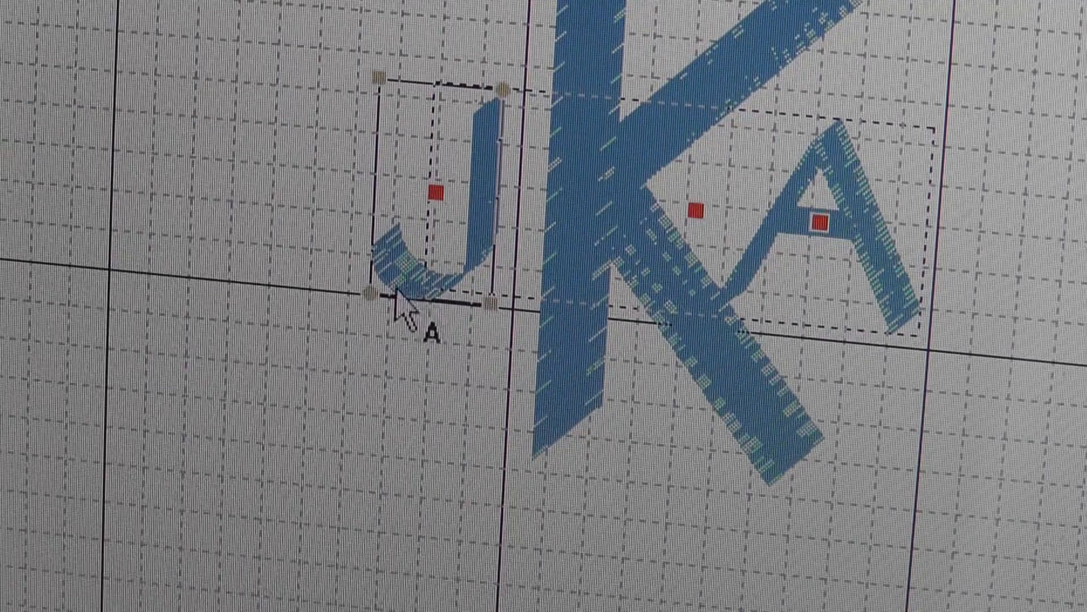
mouse_move(461, 308)
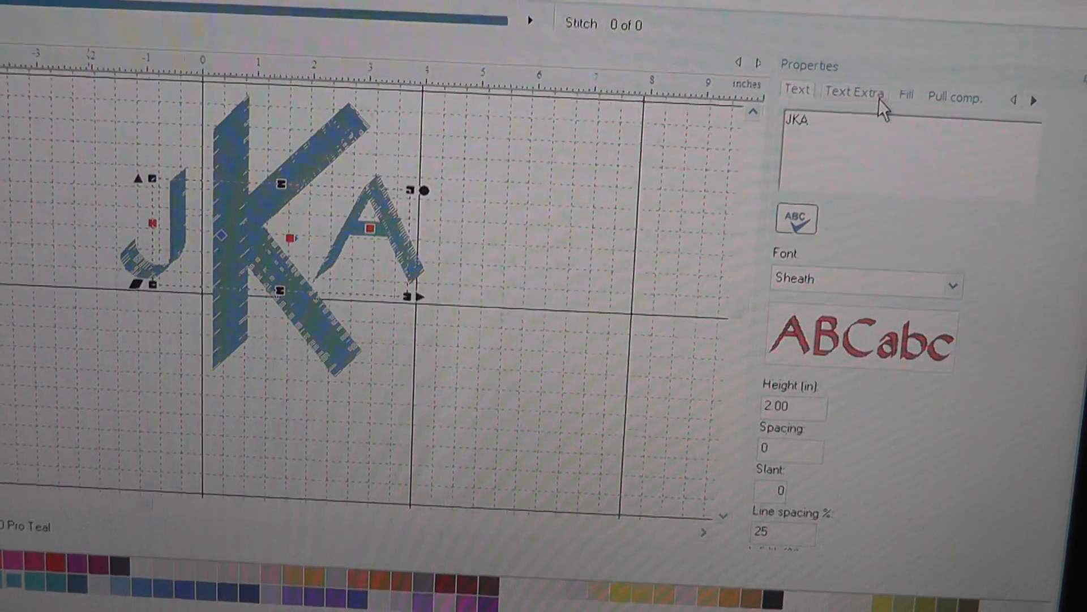
Show the Fill pattern list for the lettering (Standard type, Satin, 0.4 mm density).
click(907, 95)
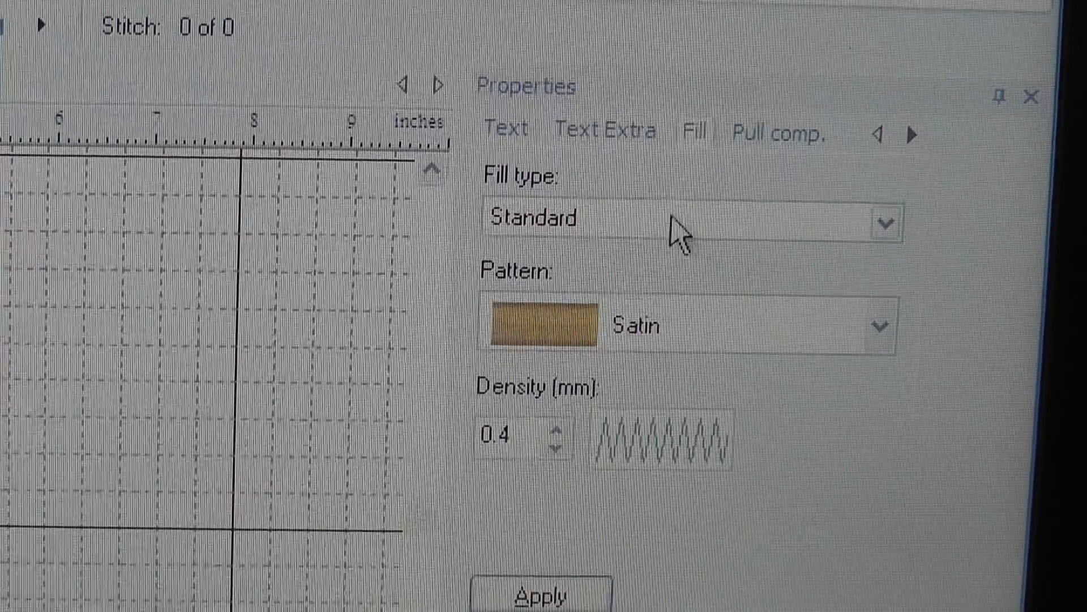
click(881, 326)
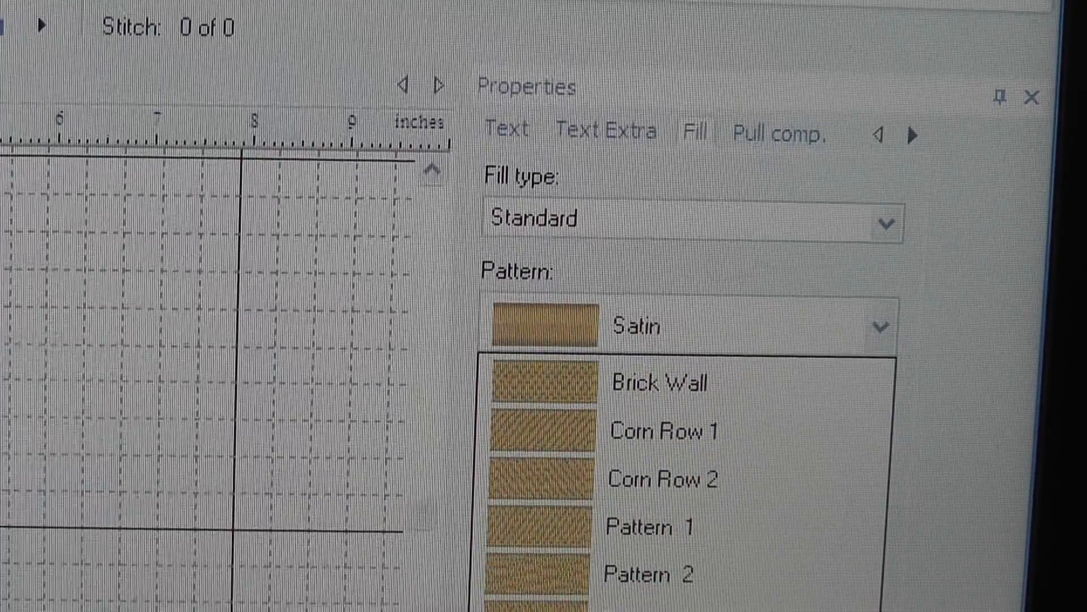
Apply the Smooth fill pattern and show the Text Extra trim and lock settings (Always).
click(644, 524)
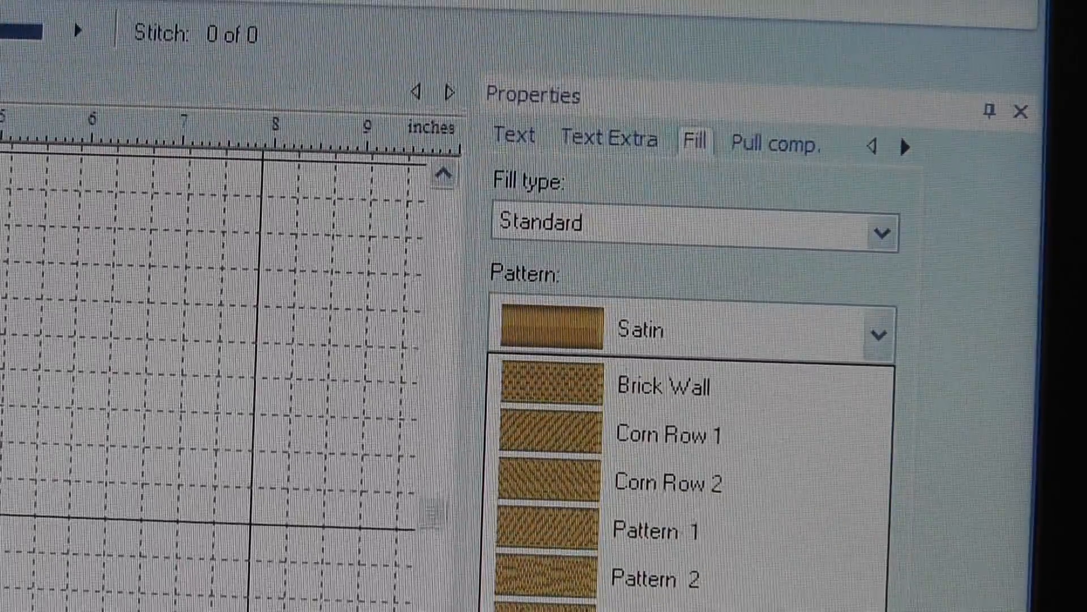
click(666, 330)
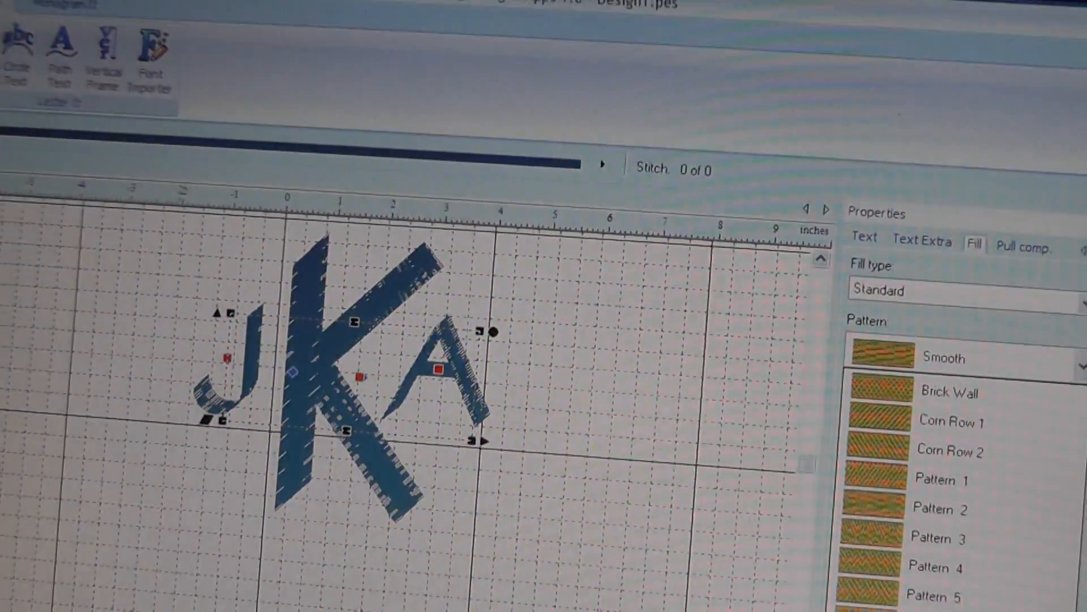
click(957, 435)
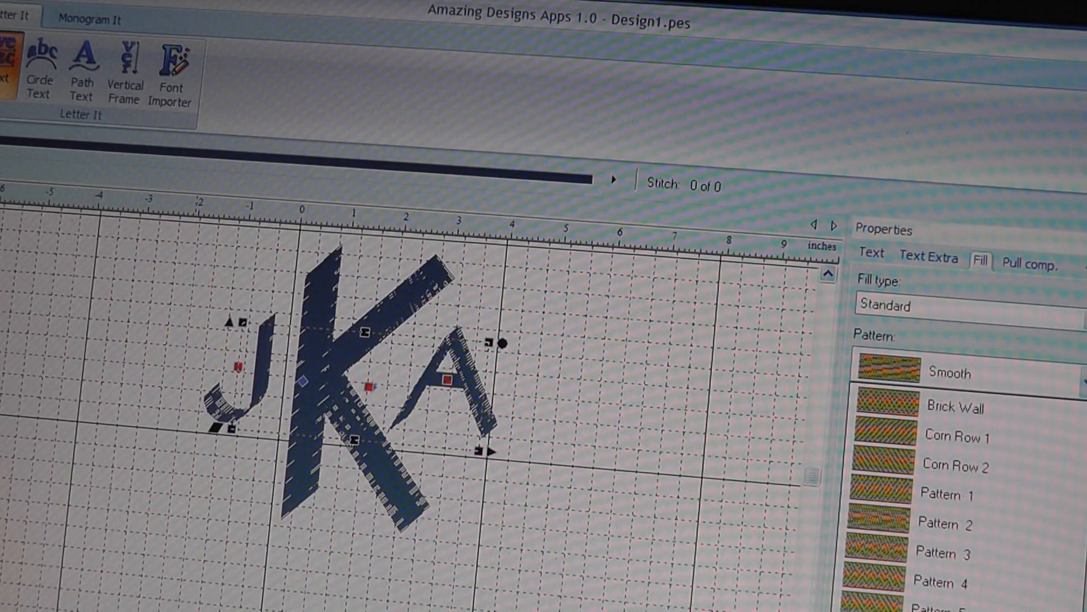
click(936, 580)
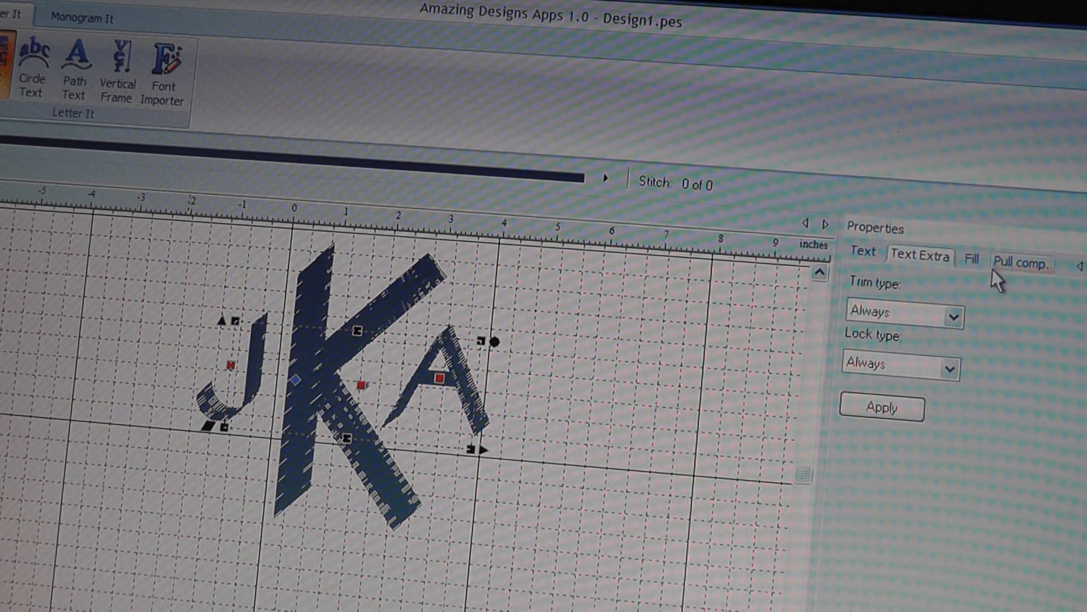
Choose Sheath from the font list for the JKA lettering.
click(862, 252)
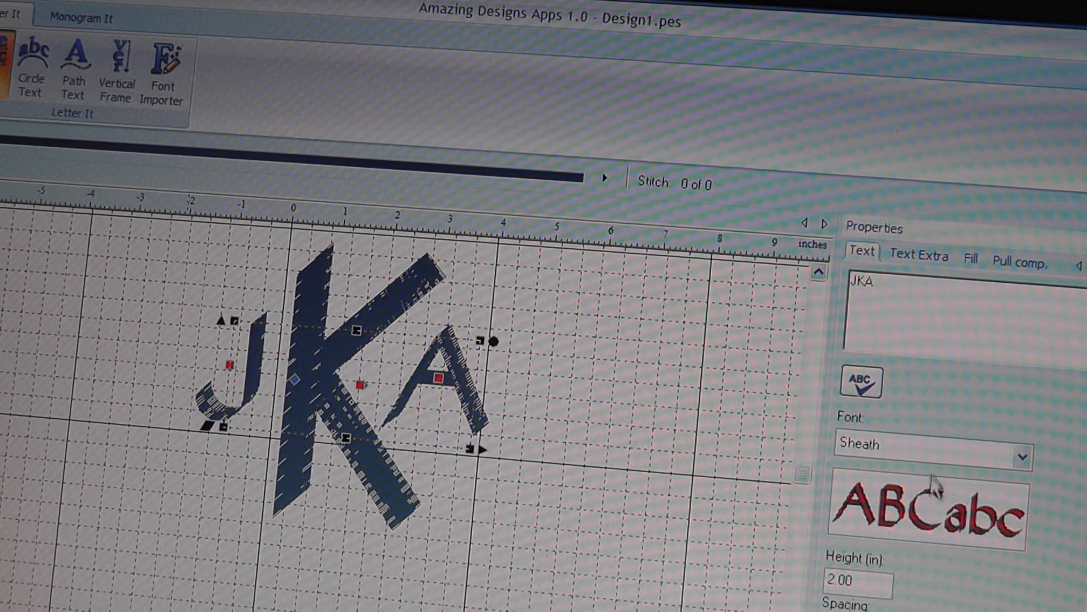
click(1020, 456)
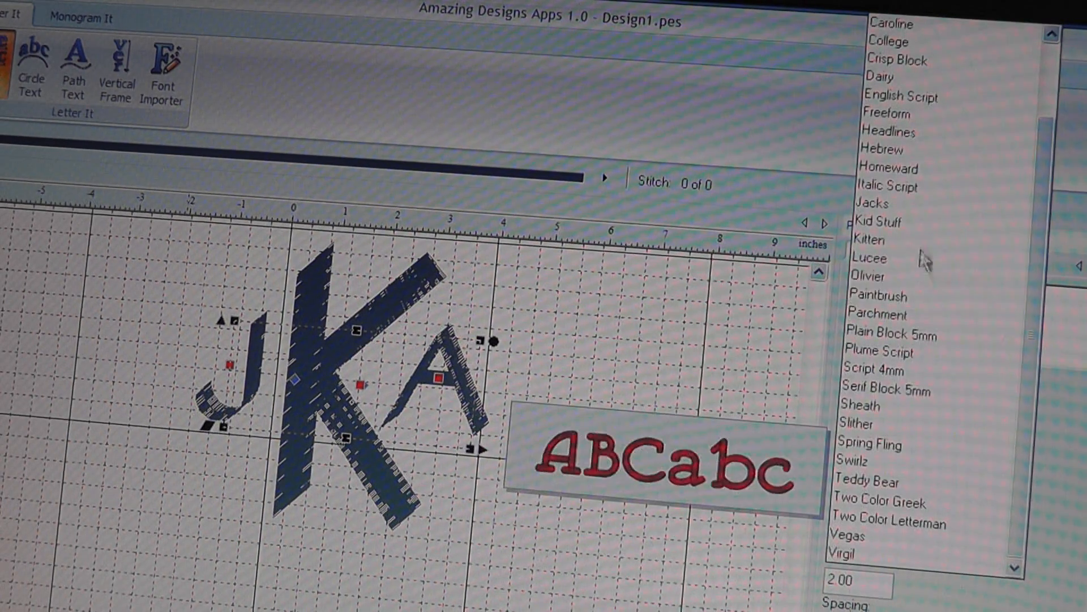
click(888, 391)
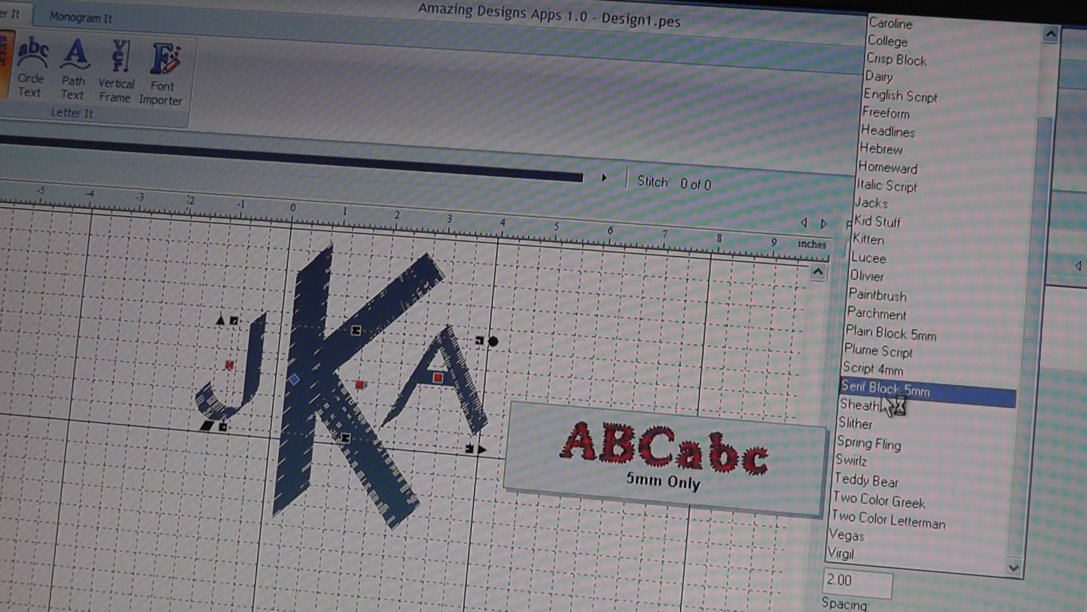
click(860, 406)
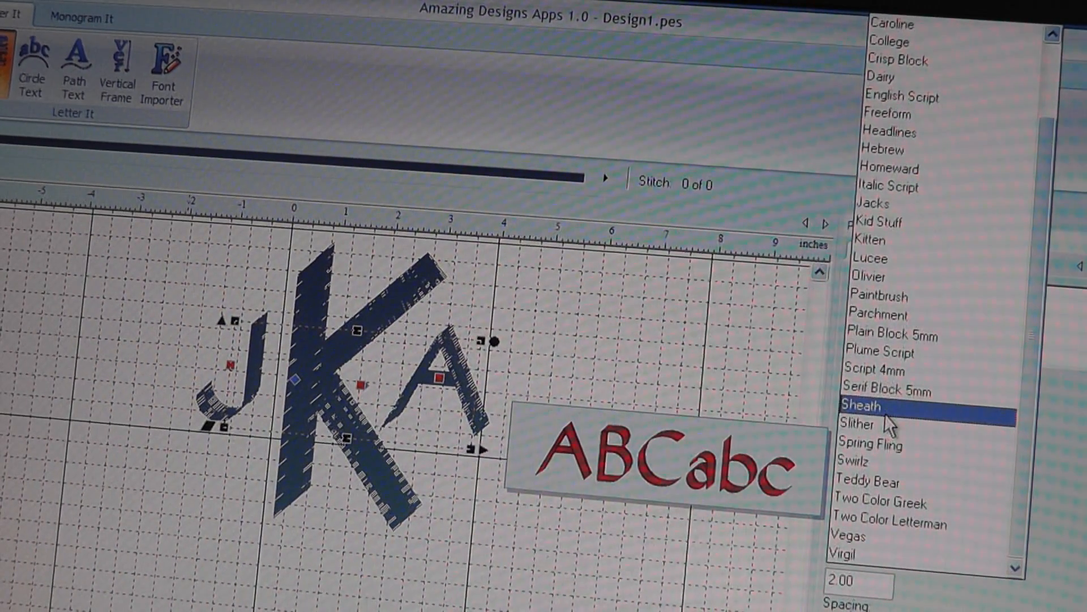
click(860, 423)
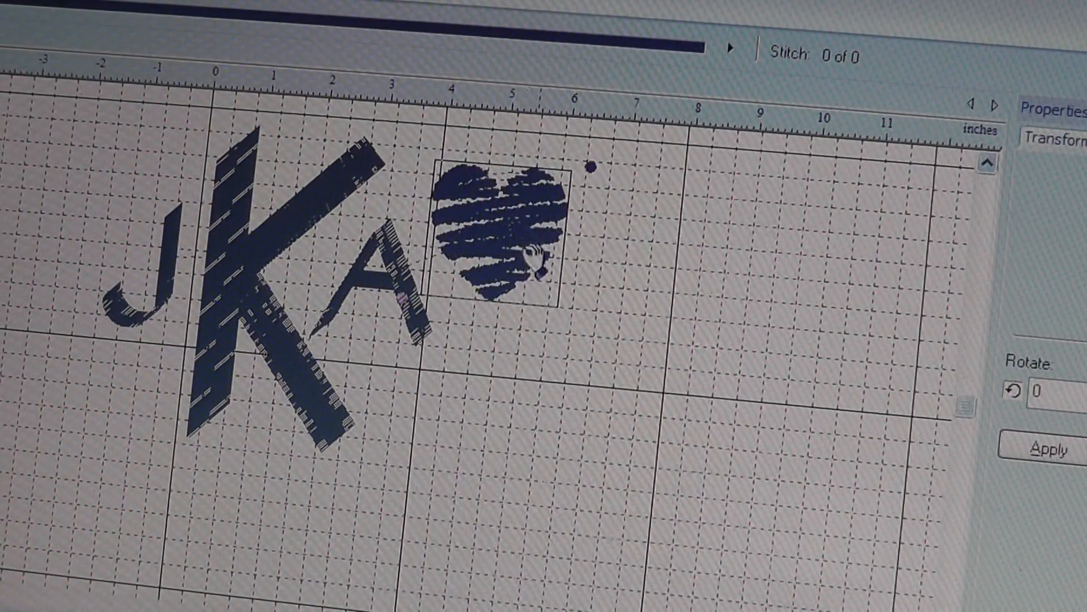
Move the merged heart from beside the A to the upper left of the J.
drag(500, 229, 76, 153)
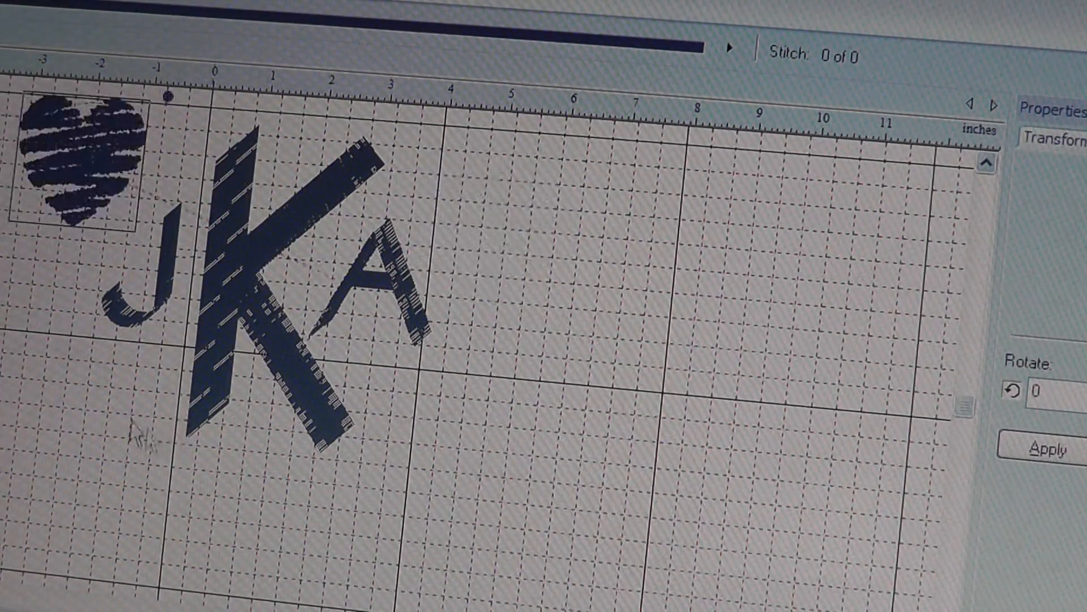